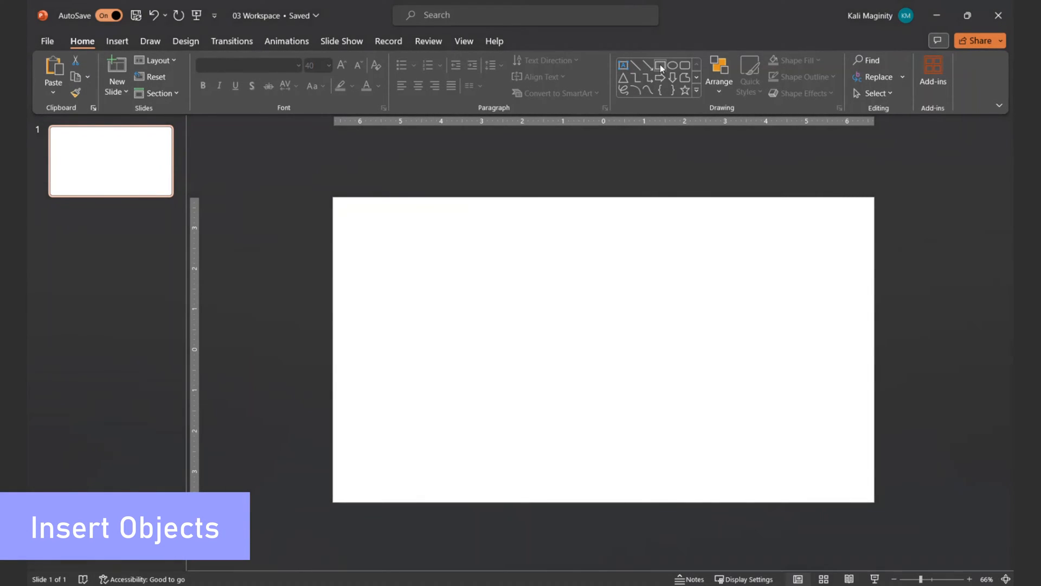
Draw a blue rectangle covering the whole slide
left_click_drag(334, 198, 709, 400)
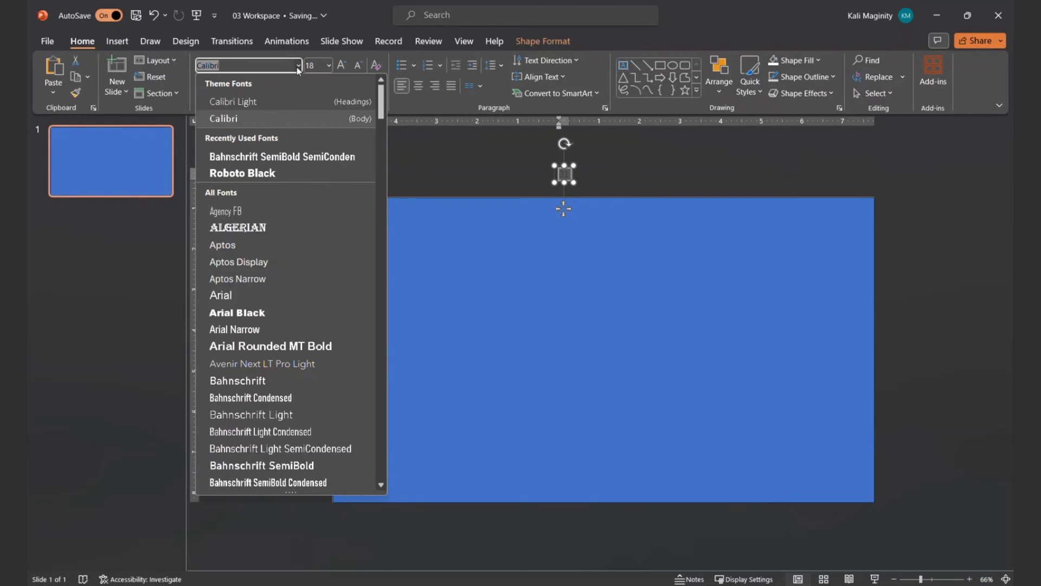
Set the text box to Bahnschrift SemiBold SemiCondensed at size 800 for the huge '01'
left_click(282, 157)
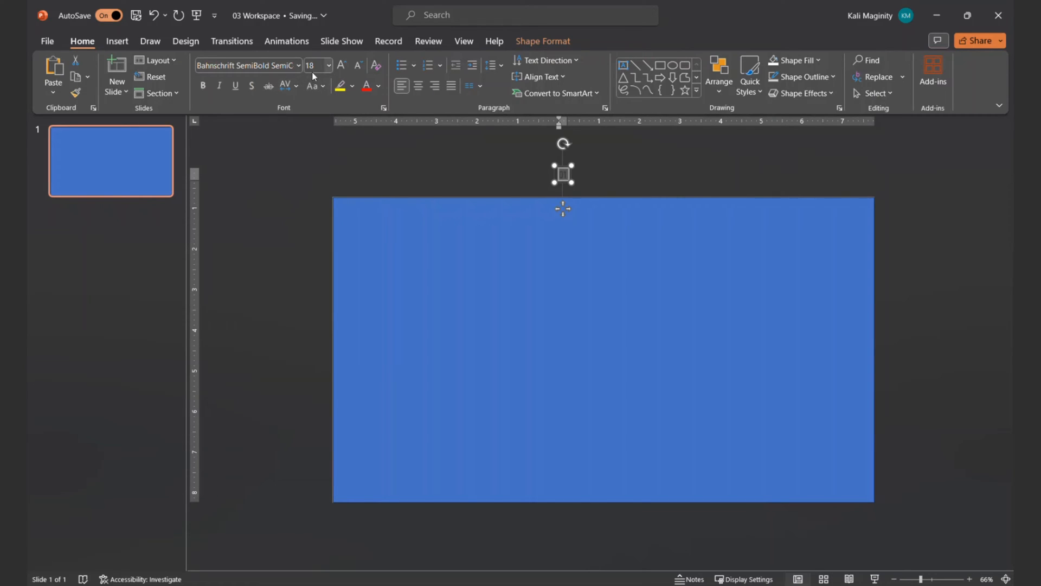
type("800")
type("01")
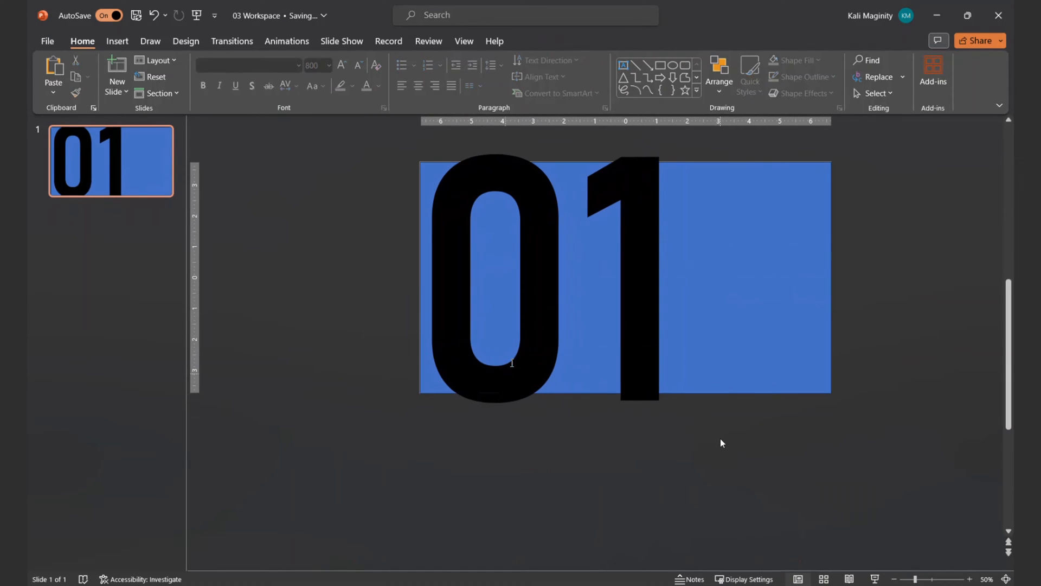
Subtract the '01' text from the rectangle and fill the resulting shape white
left_click(164, 94)
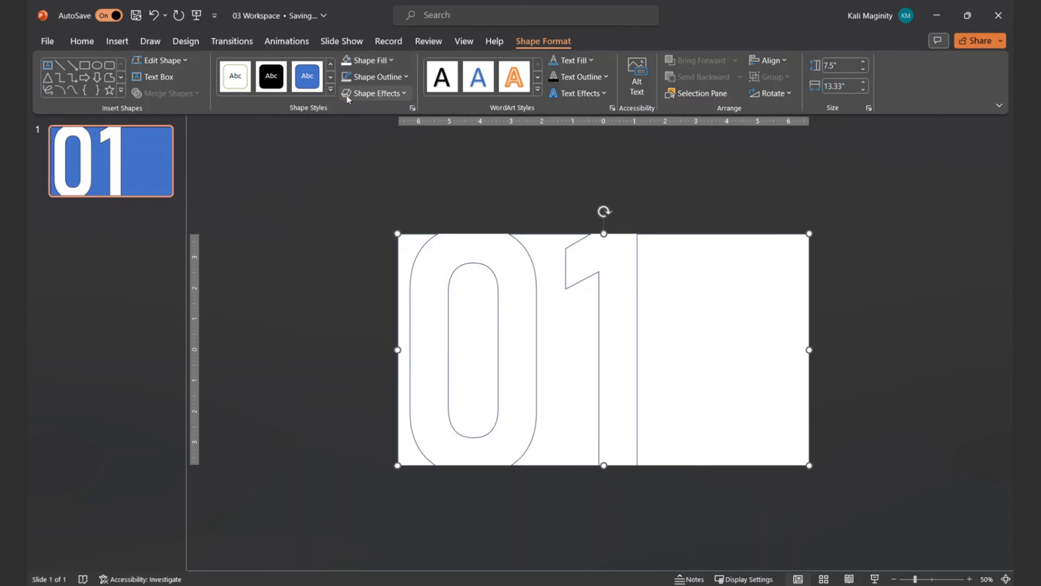
left_click(375, 75)
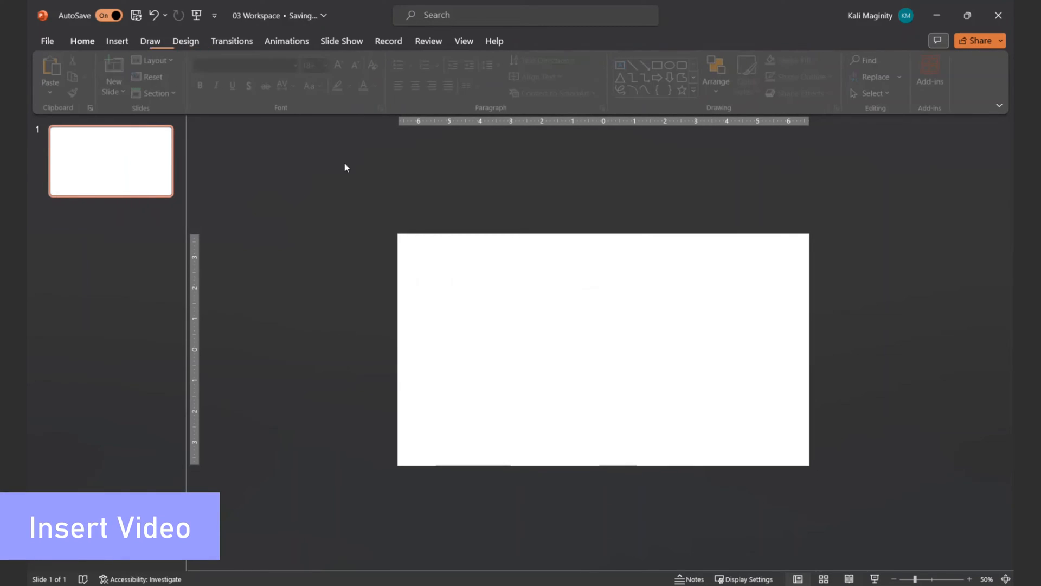
Insert the palm-tree beach clip found by searching 'ocean' in Stock Videos
left_click(117, 41)
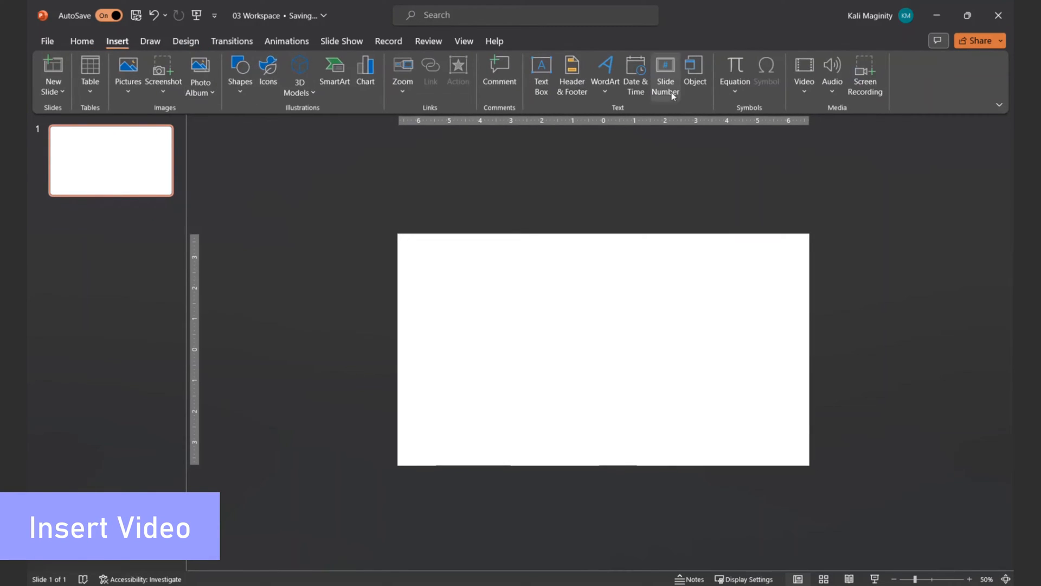
left_click(804, 72)
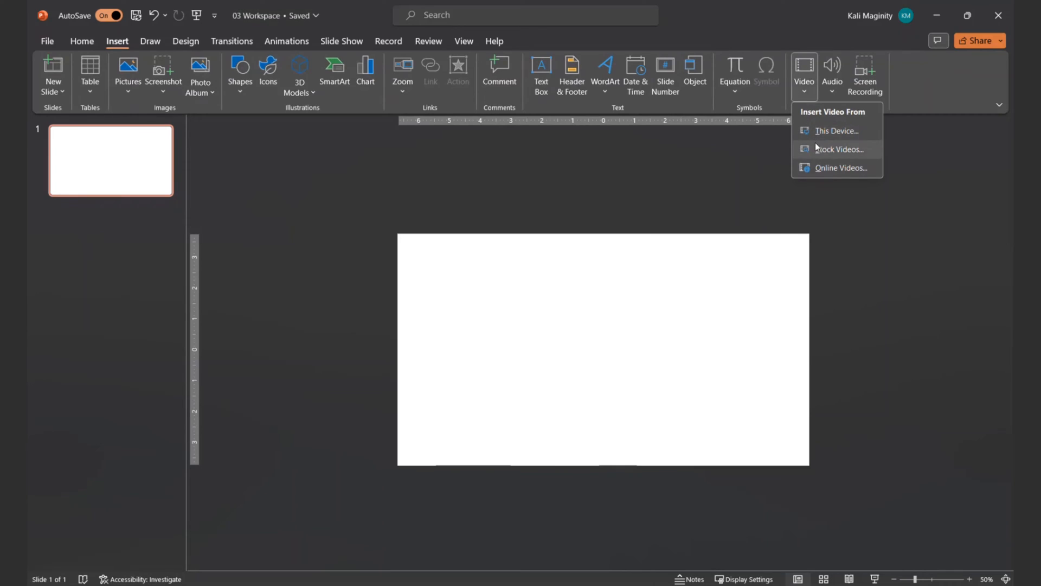
left_click(840, 149)
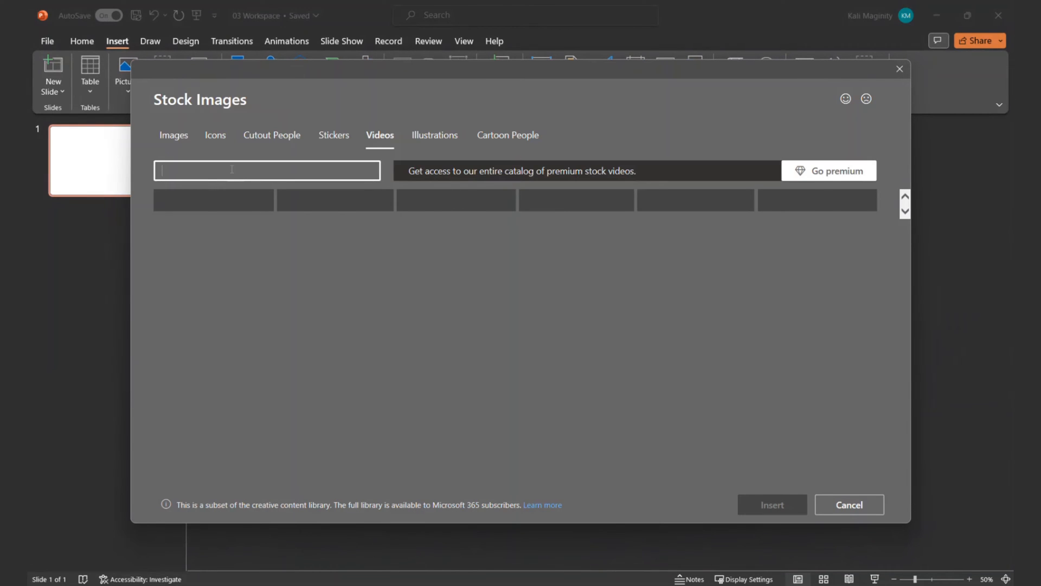
type("ocean")
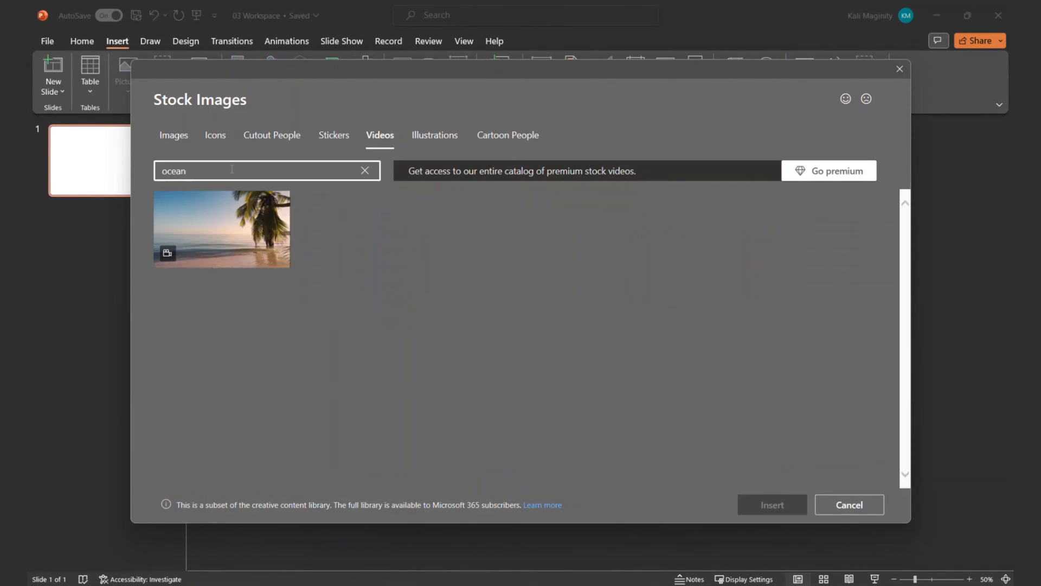
left_click(221, 229)
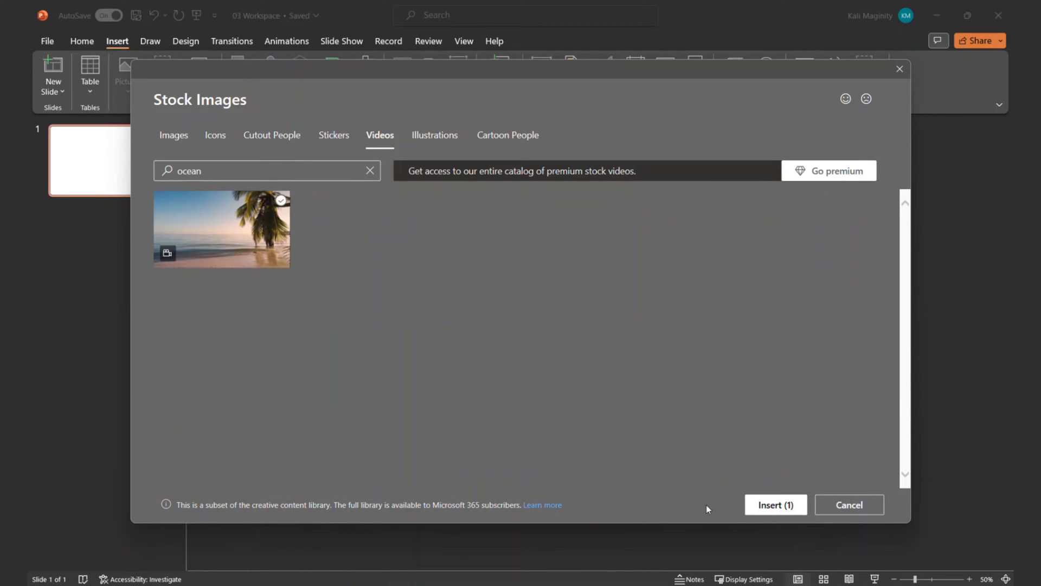
left_click(848, 504)
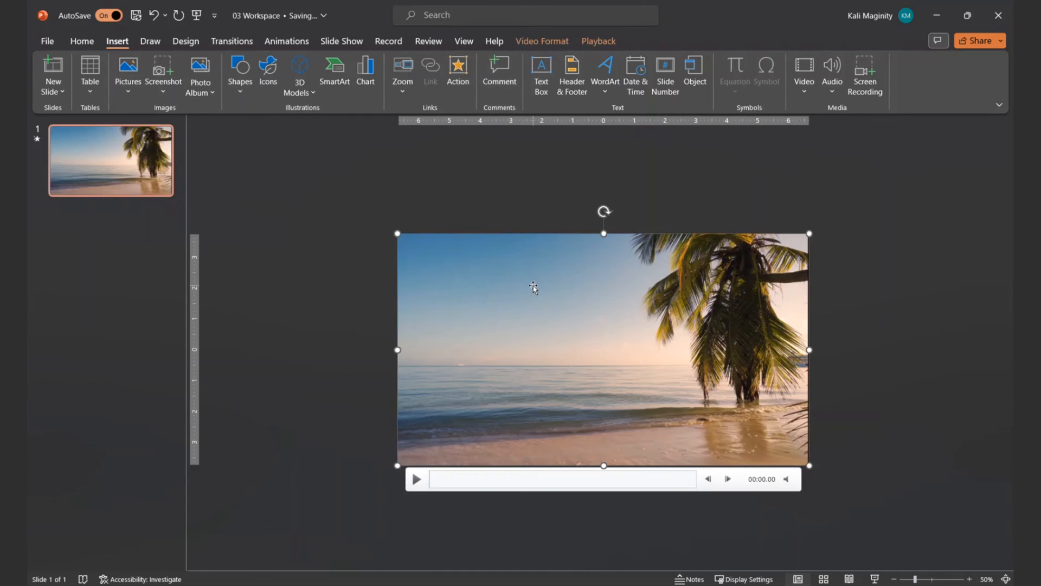
Set the video to start Automatically and Loop until Stopped in Playback
left_click(312, 74)
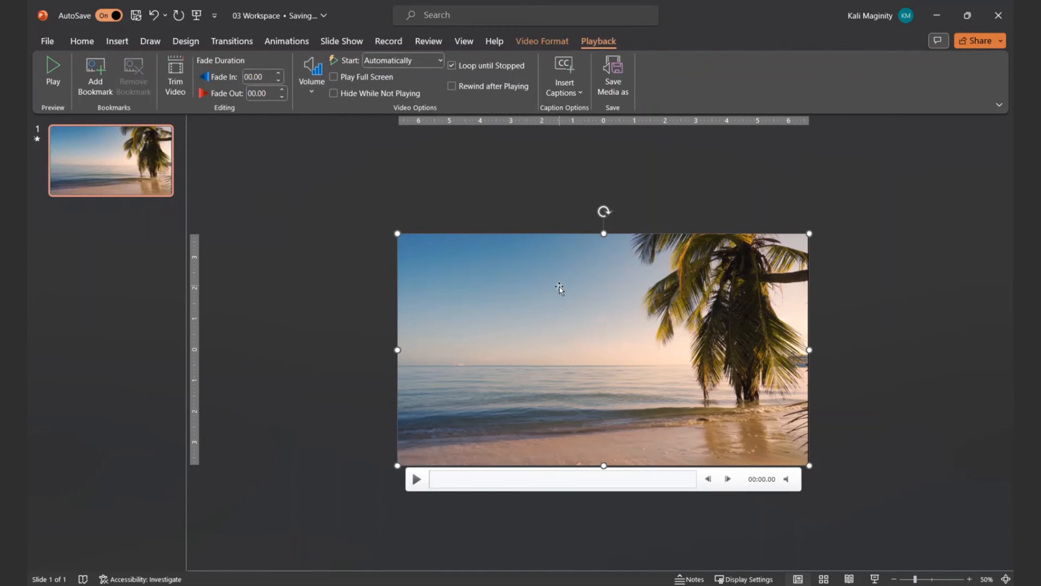
left_click(81, 40)
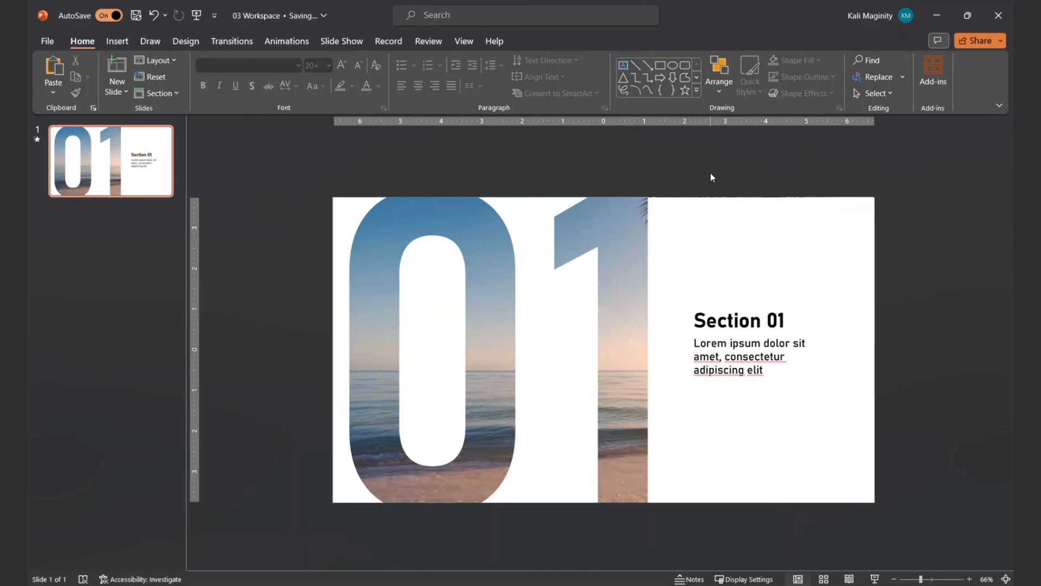
Recolour the 'Section 01' heading blue beside the video showing through the cut-out
left_click(739, 320)
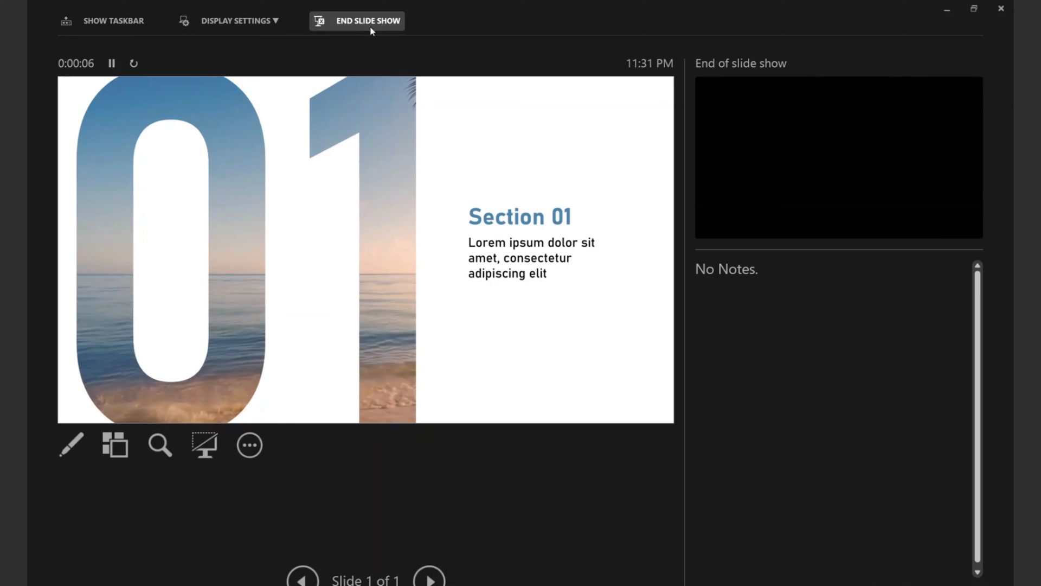
left_click(368, 21)
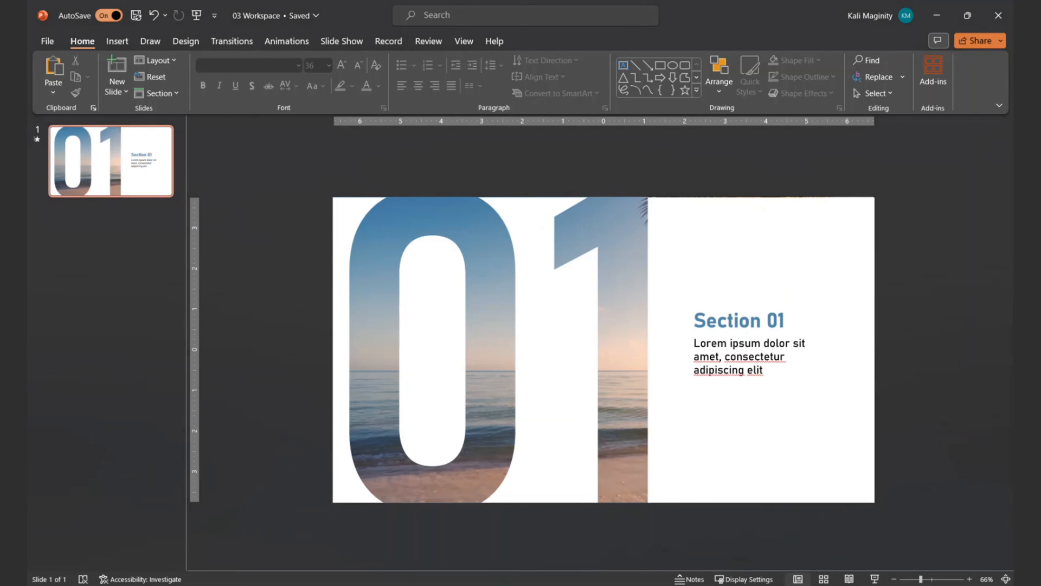